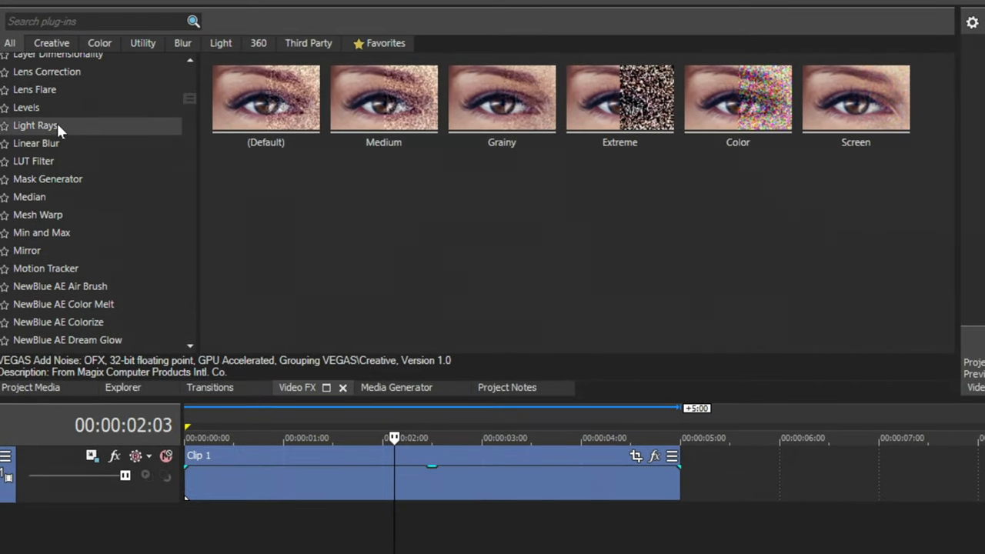
- Apply the Light Rays effect's High Sensitivity preset to Clip 1
left_click(36, 125)
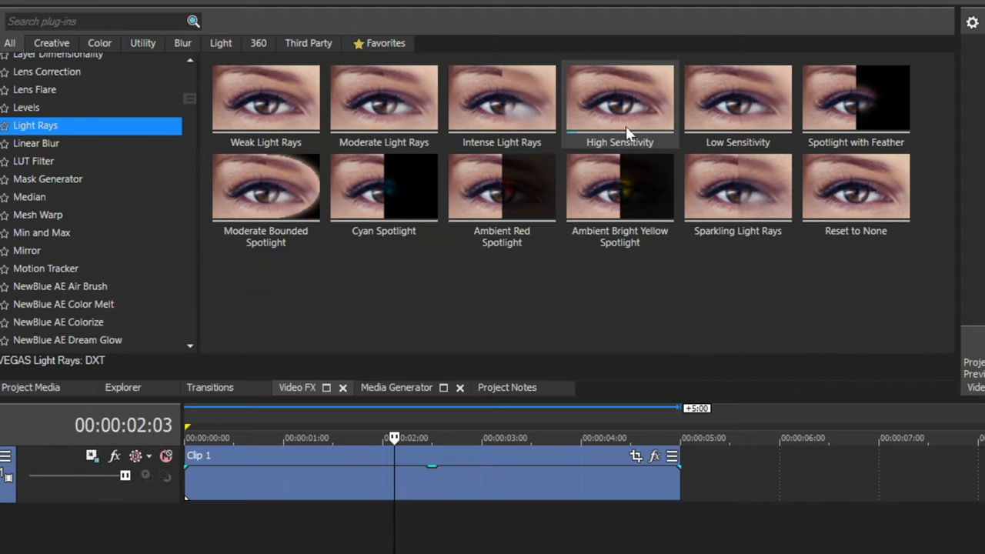
double_click(619, 100)
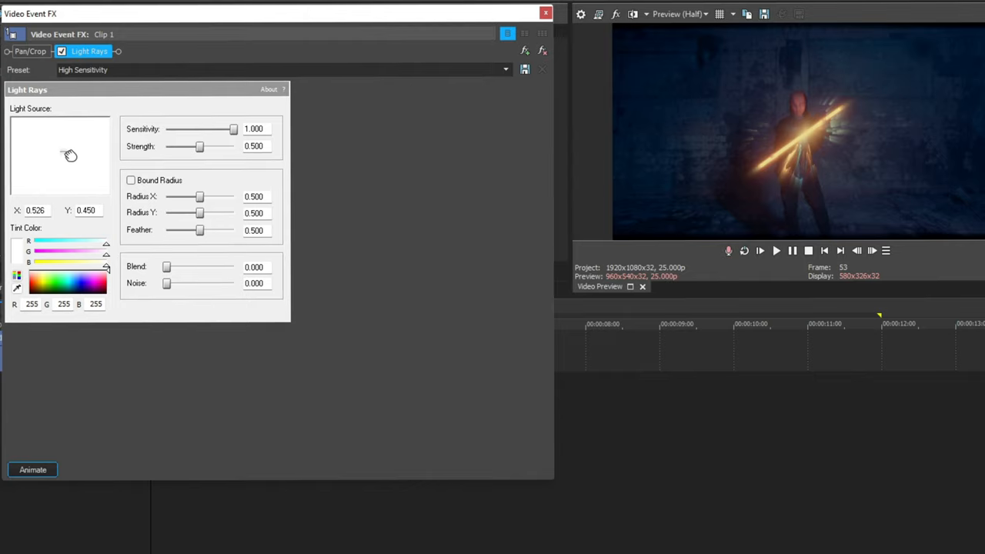
- Move the Light Rays light source to the top-right corner of the frame
left_click_drag(69, 156, 102, 136)
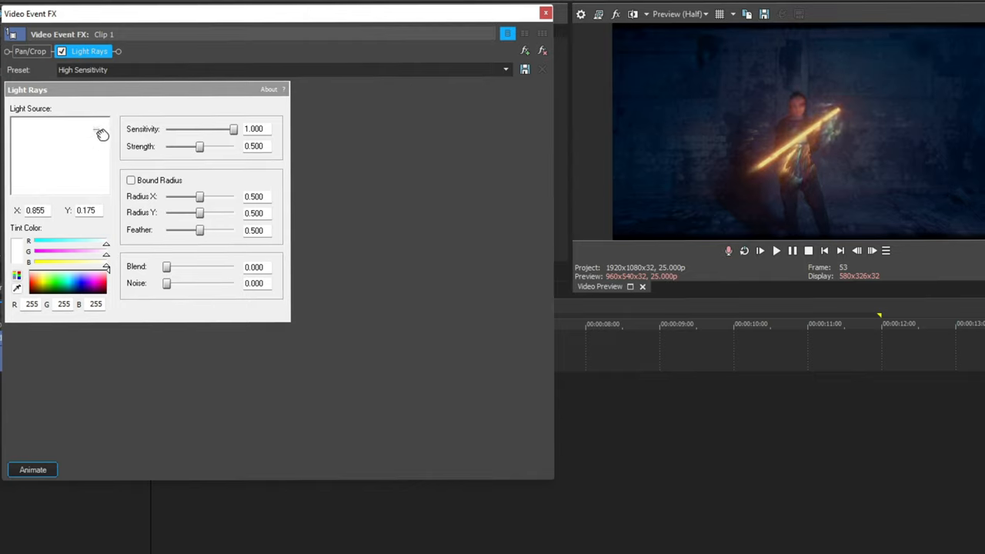
left_click_drag(101, 132, 95, 132)
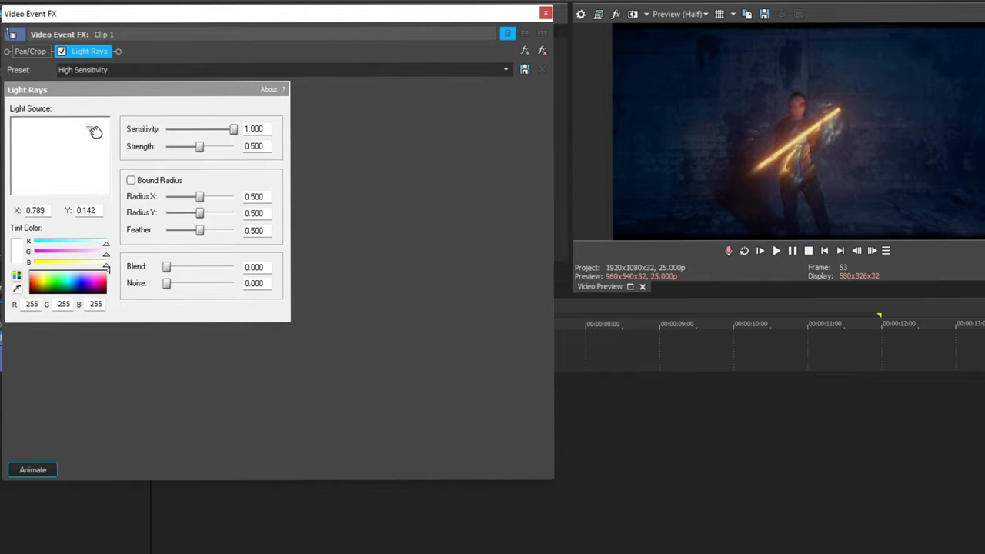
left_click_drag(96, 132, 100, 123)
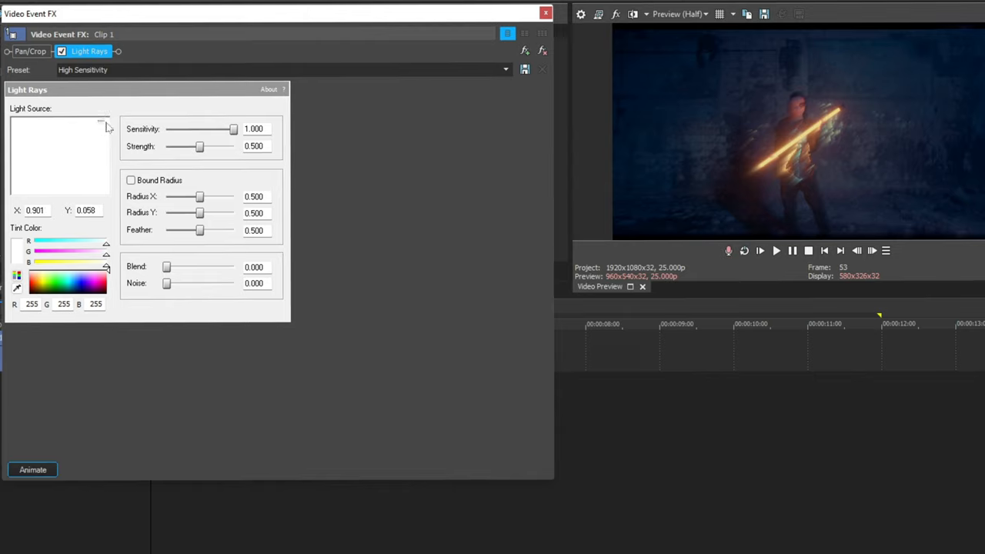
- Set Light Rays strength to about 0.88 and blend to about 0.48, then dismiss the settings
left_click_drag(200, 147, 219, 146)
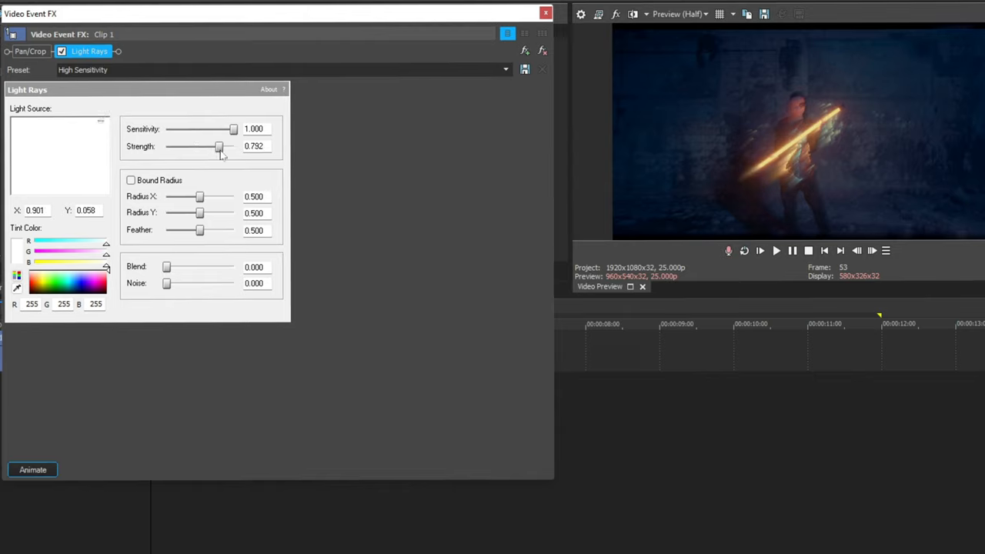
left_click_drag(219, 147, 213, 146)
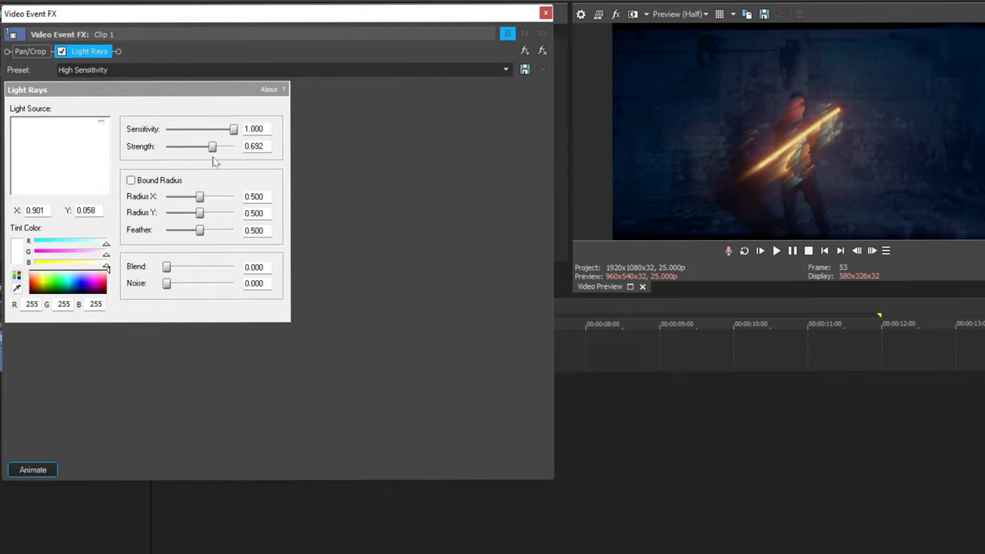
left_click_drag(167, 268, 192, 268)
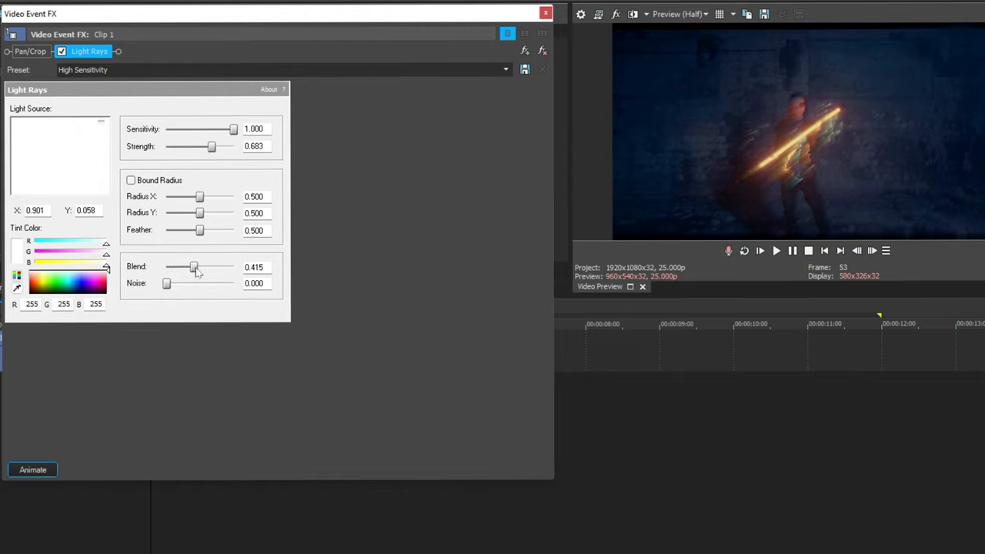
left_click_drag(212, 146, 223, 147)
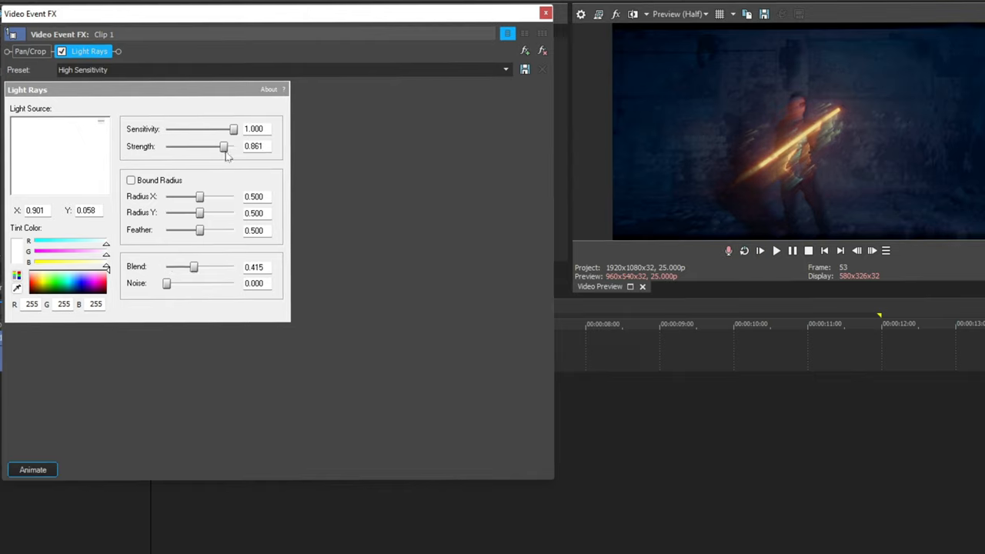
left_click_drag(194, 267, 198, 267)
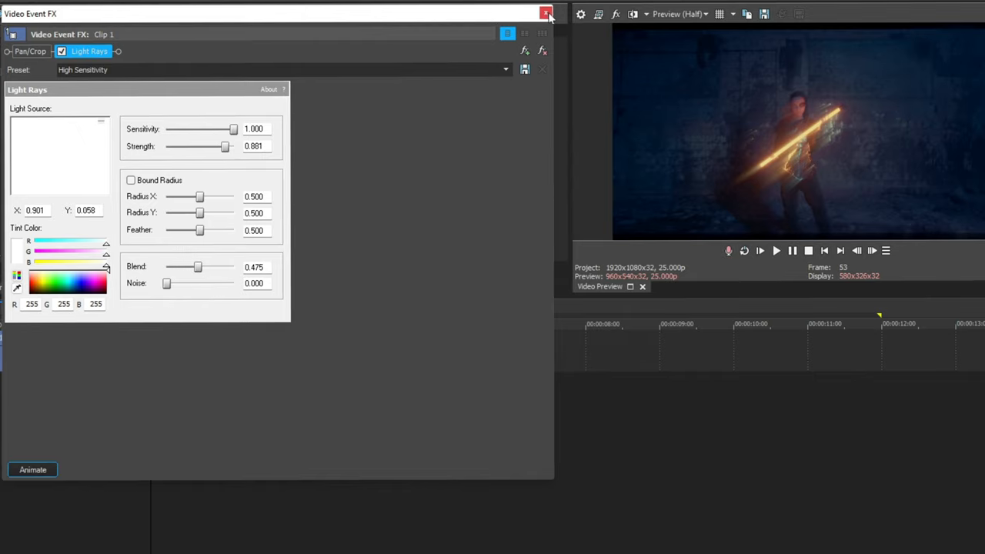
left_click(546, 13)
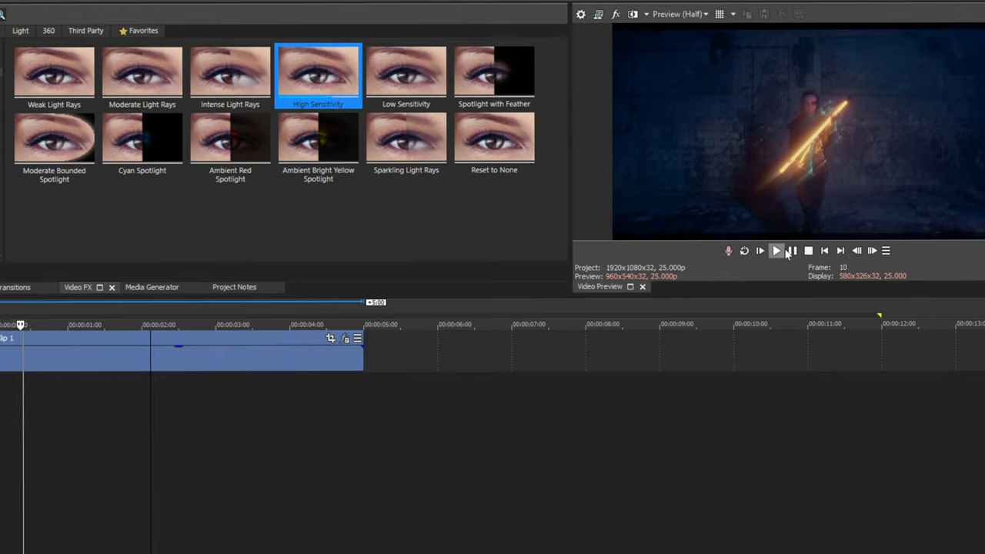
- Play back the timeline to preview the light rays on Clip 1
left_click(776, 249)
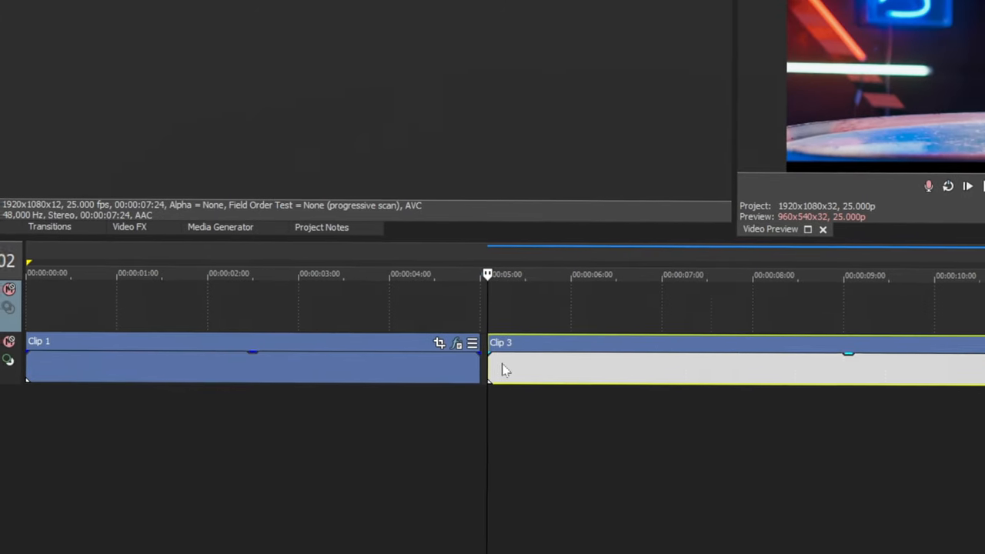
- Copy Clip 3 onto a new video track above, aligned with the original
right_click(500, 366)
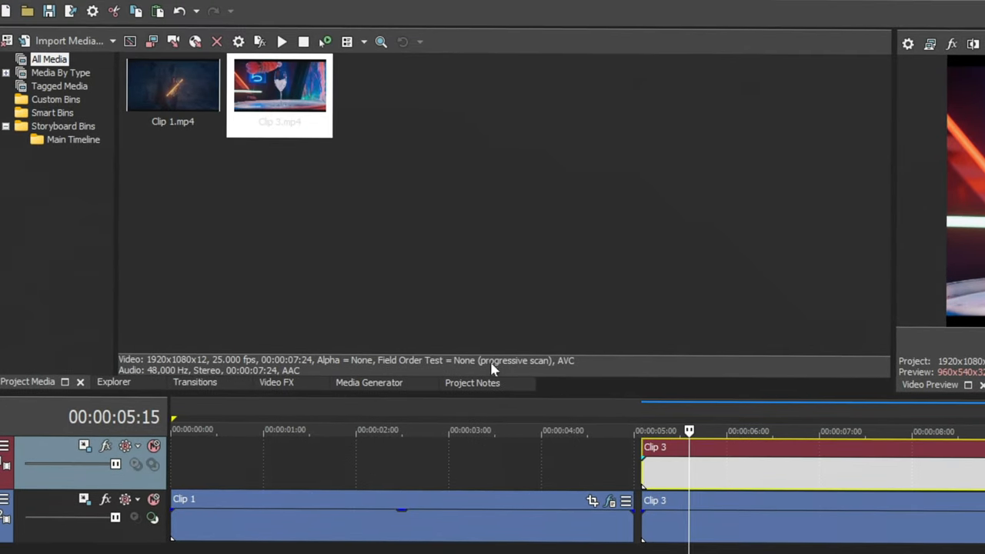
- Apply the Light Rays High Sensitivity preset to the copied Clip 3
left_click(277, 381)
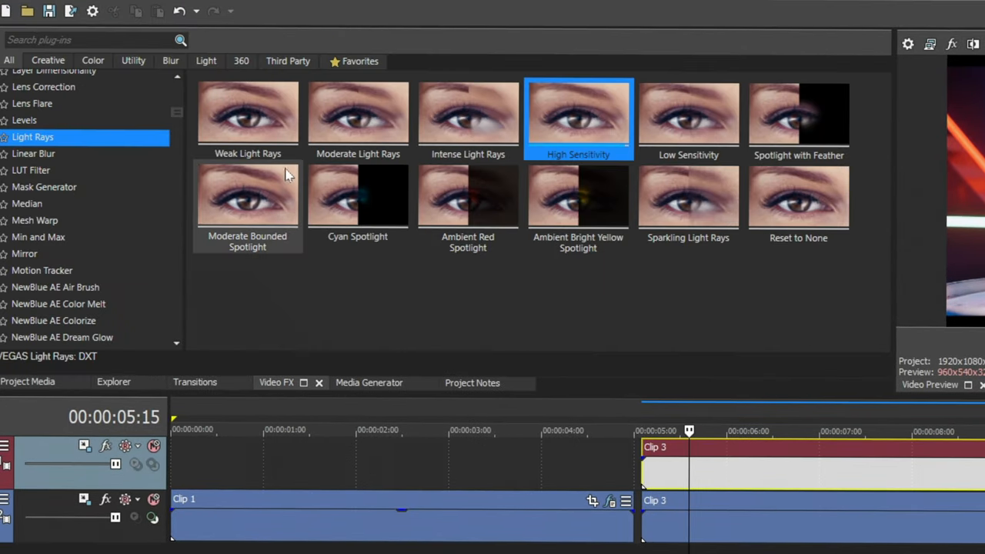
double_click(579, 115)
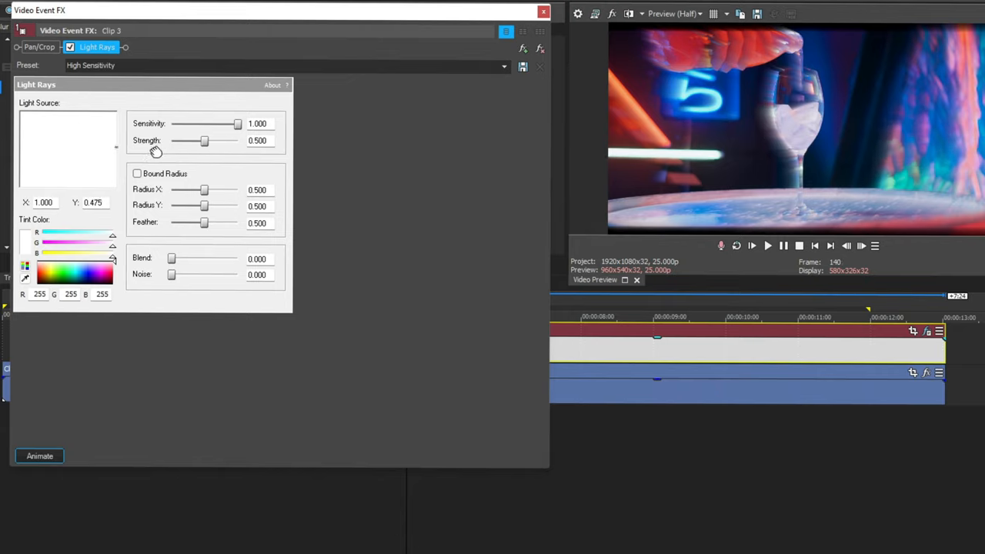
- Raise the copy's Light Rays strength to about 0.93 and show its Pan/Crop settings
left_click_drag(203, 141, 228, 140)
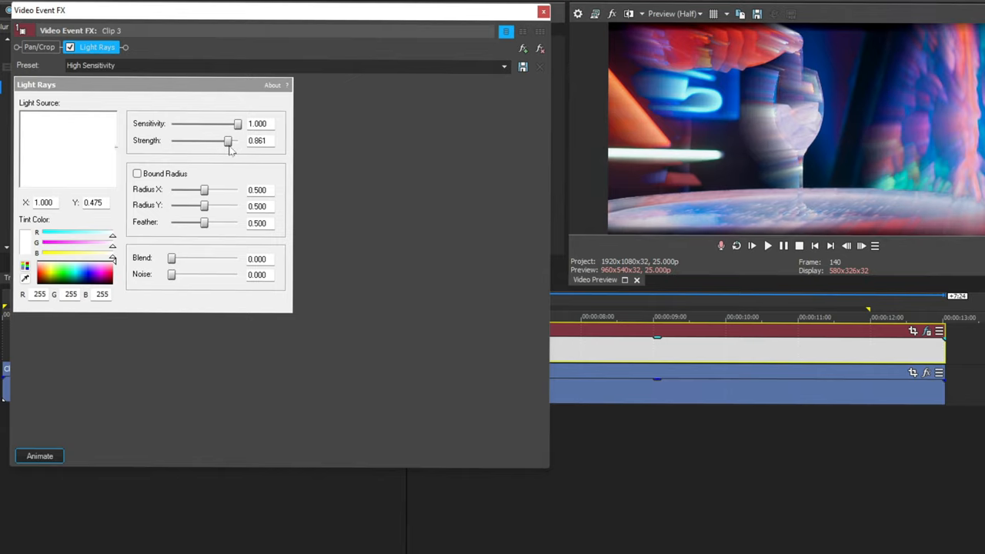
left_click_drag(228, 140, 229, 140)
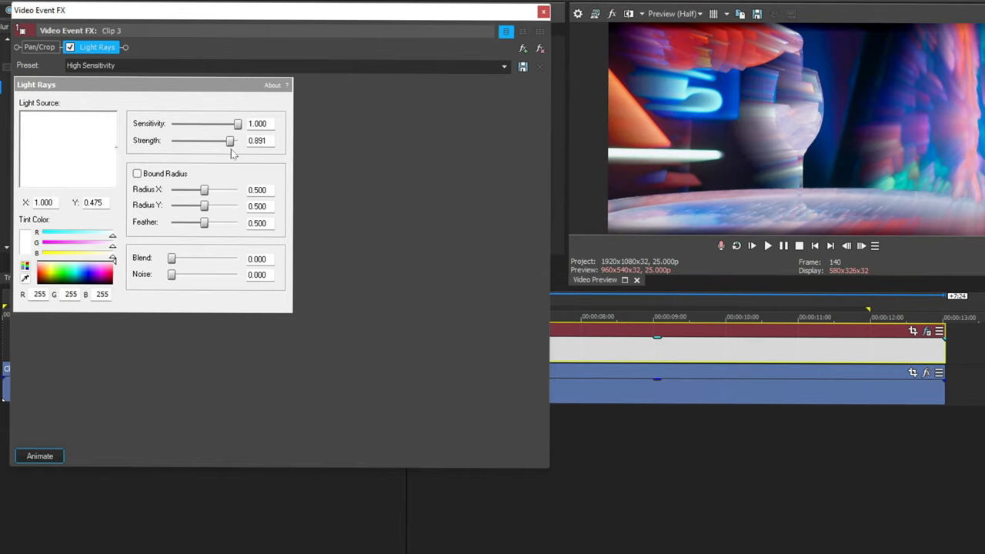
left_click_drag(230, 140, 234, 140)
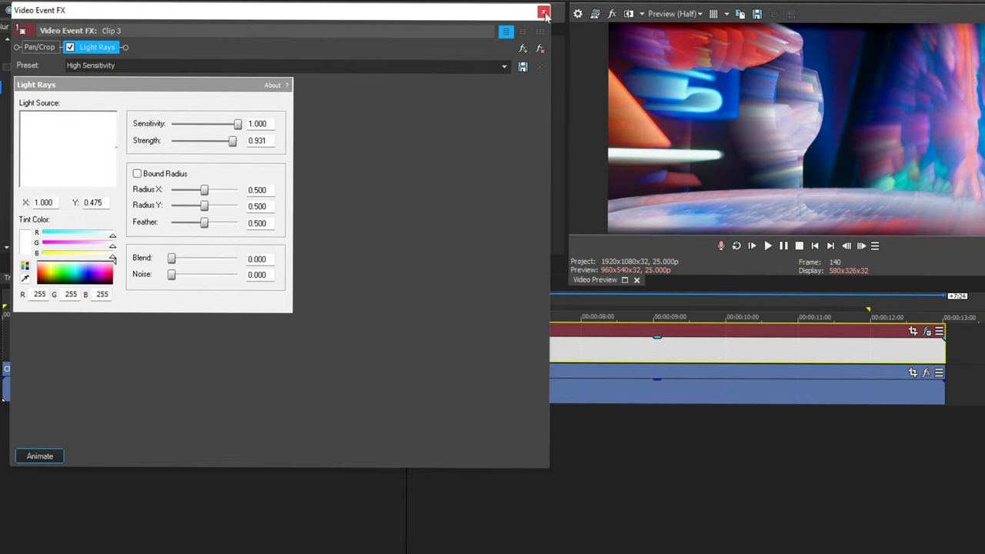
left_click(39, 46)
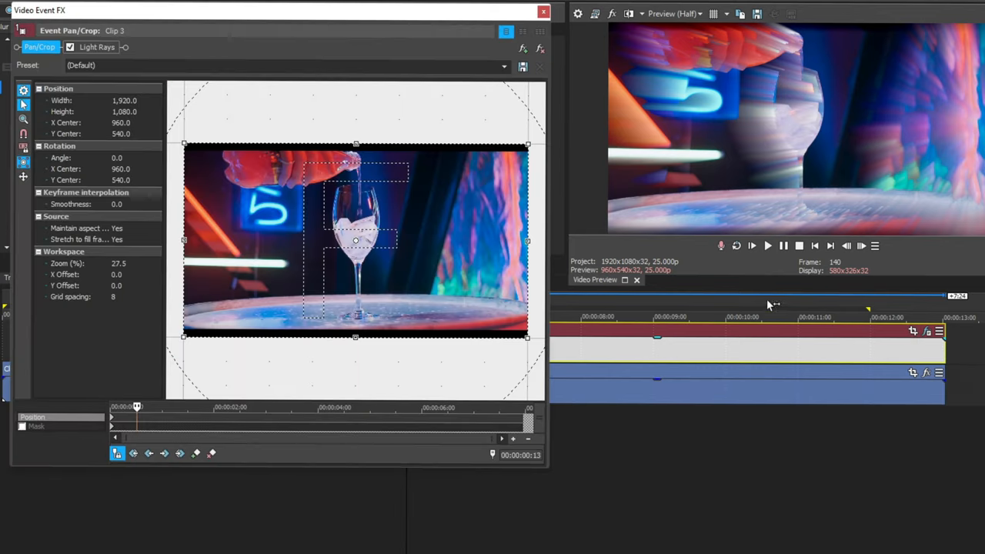